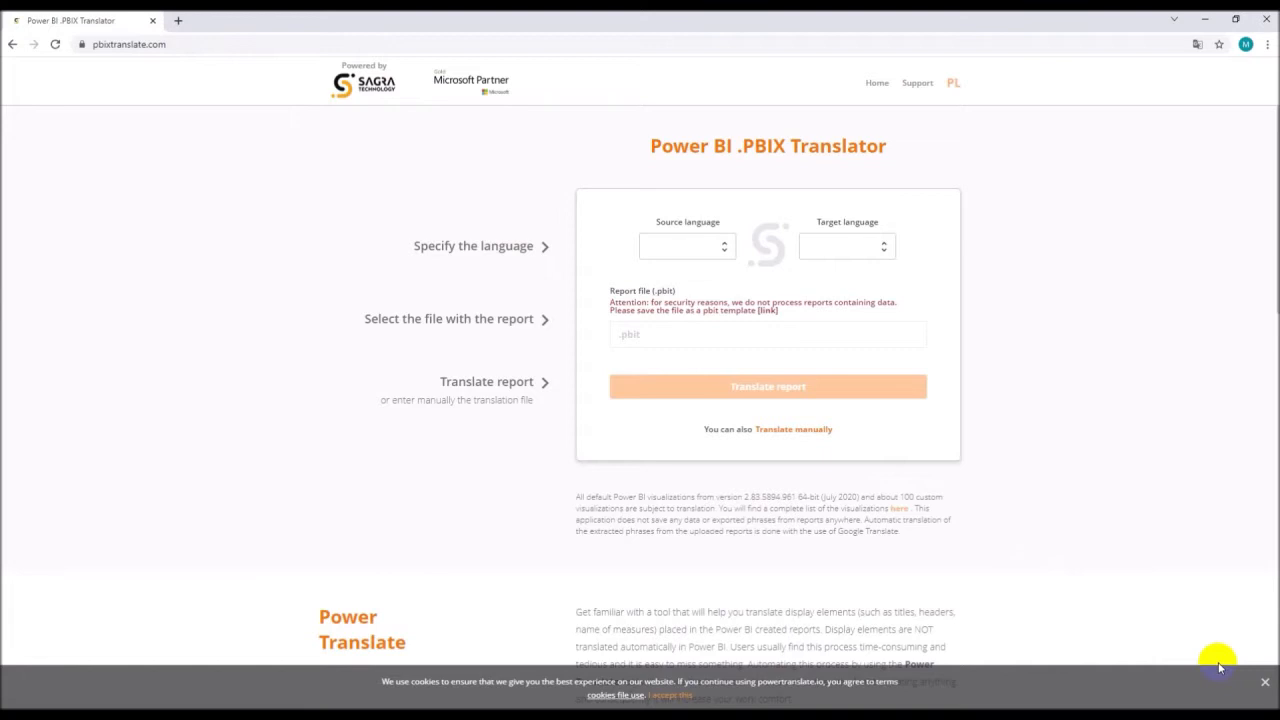
# - Choose English (EN) as source language and Chinese (ZH) as target language
pyautogui.click(684, 246)
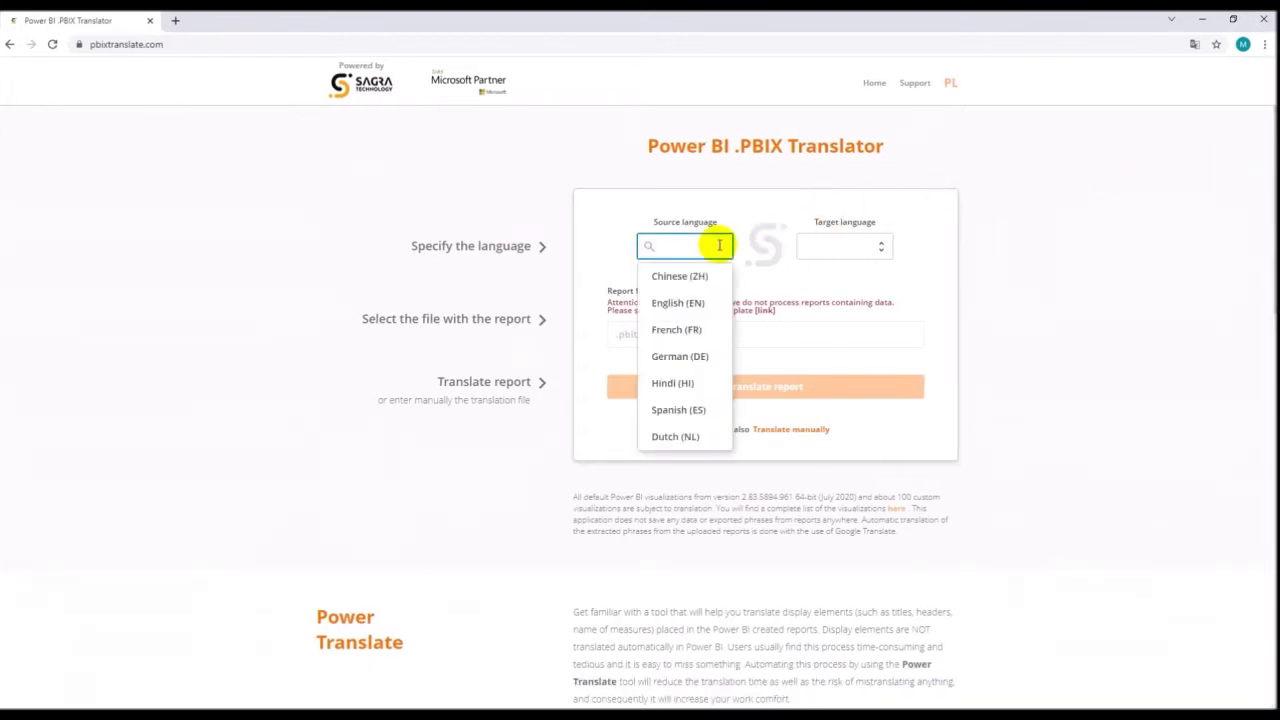
pyautogui.click(676, 304)
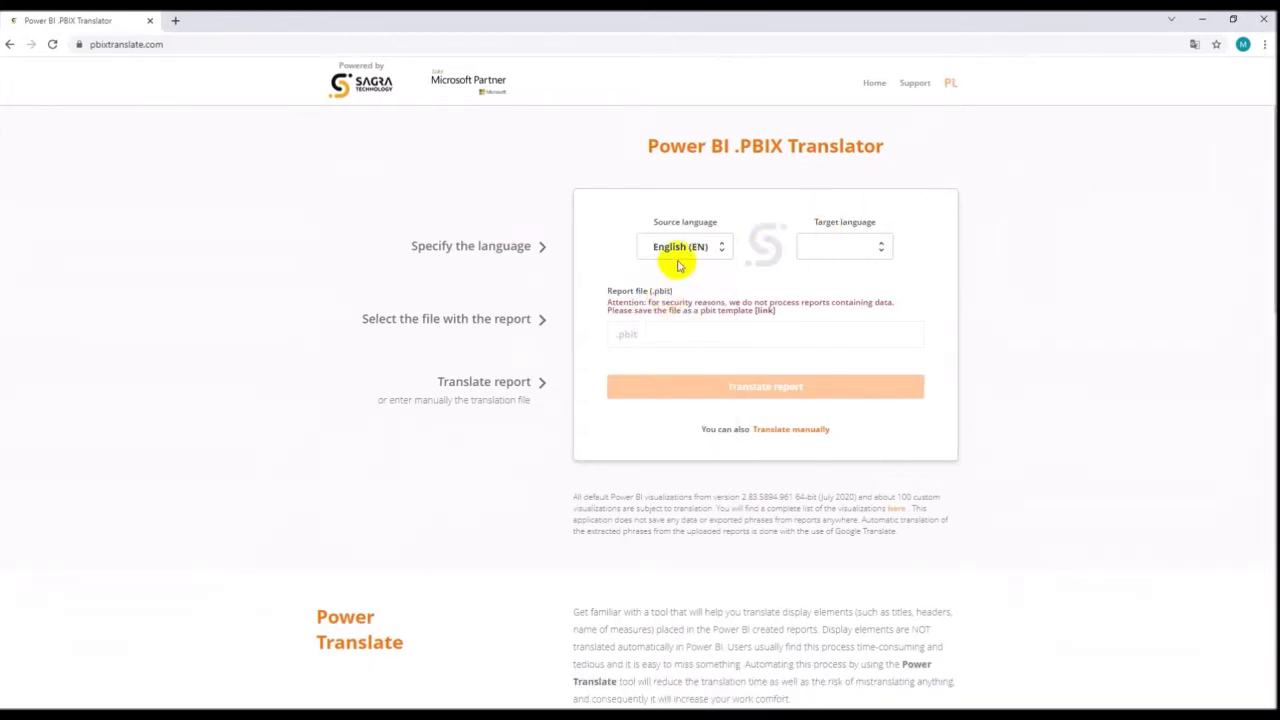
pyautogui.click(844, 246)
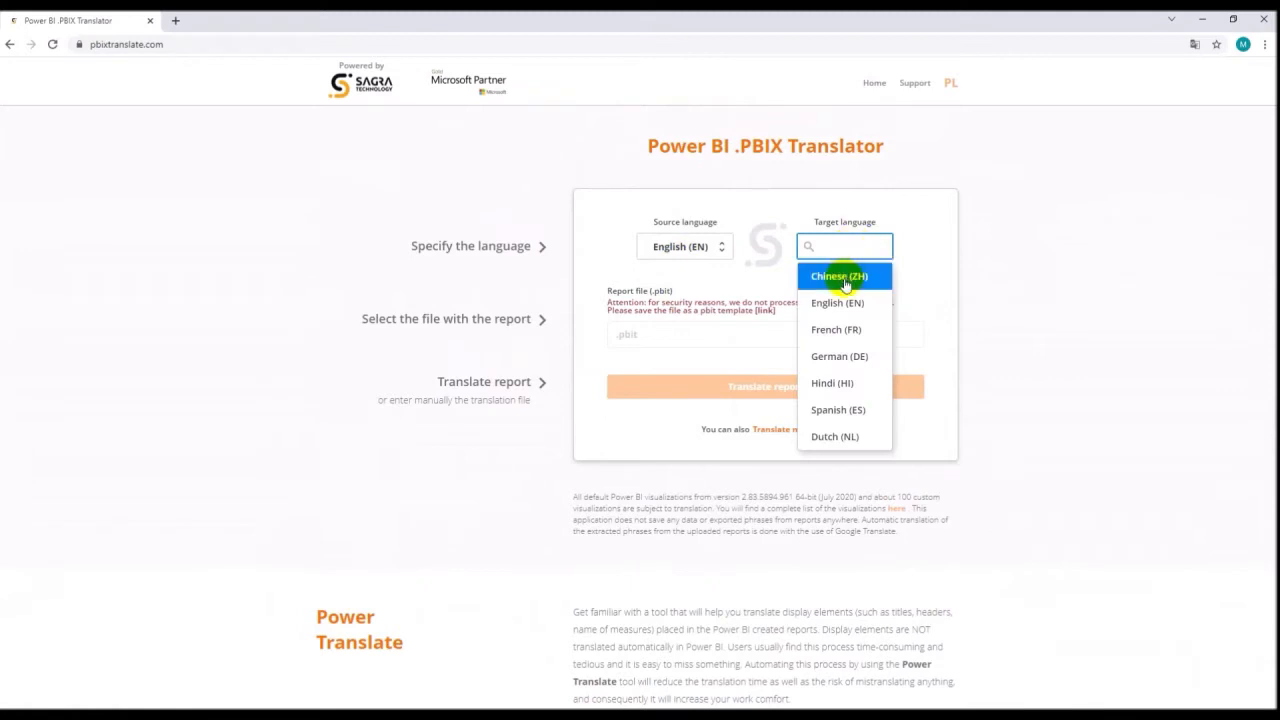
pyautogui.click(838, 276)
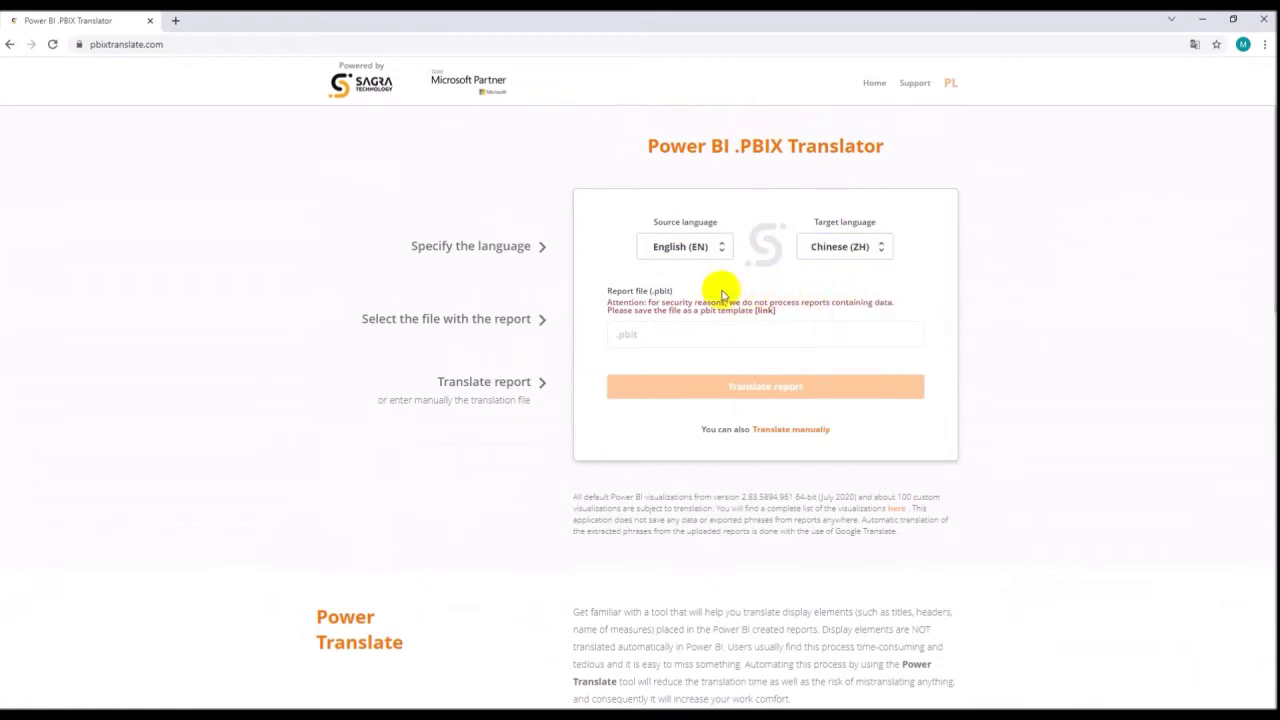
pyautogui.moveTo(654, 326)
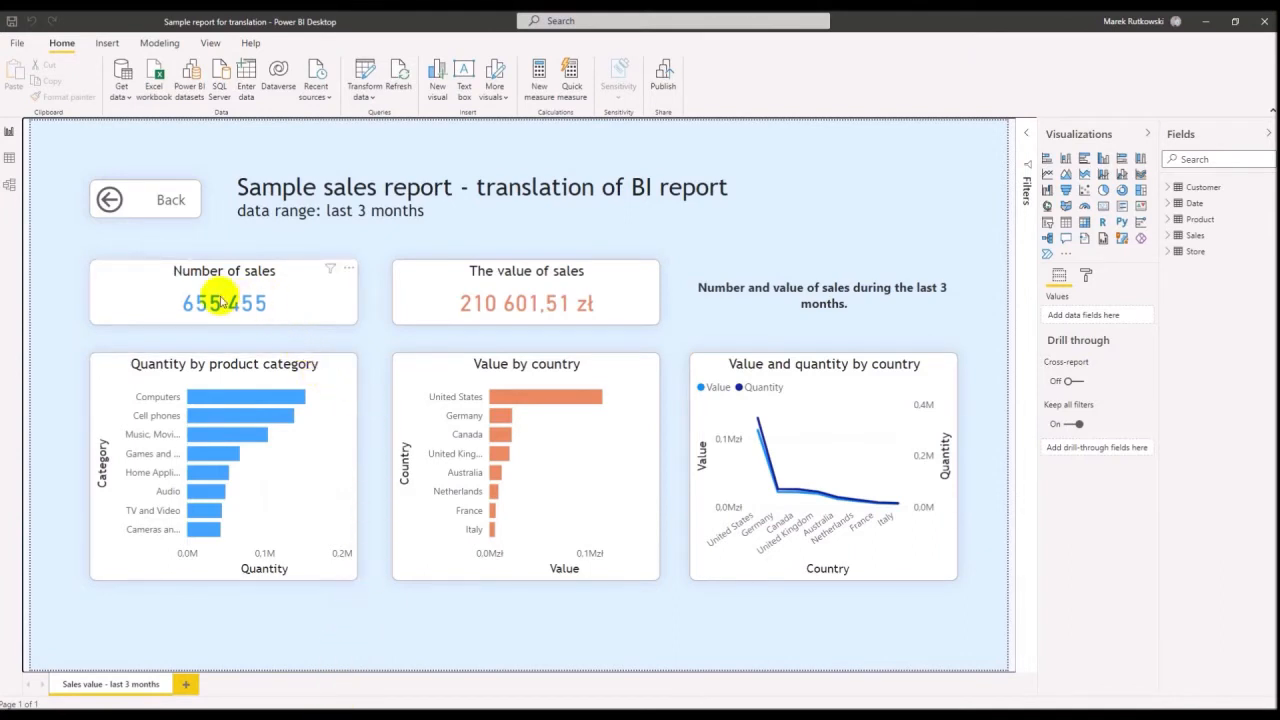
pyautogui.moveTo(436, 304)
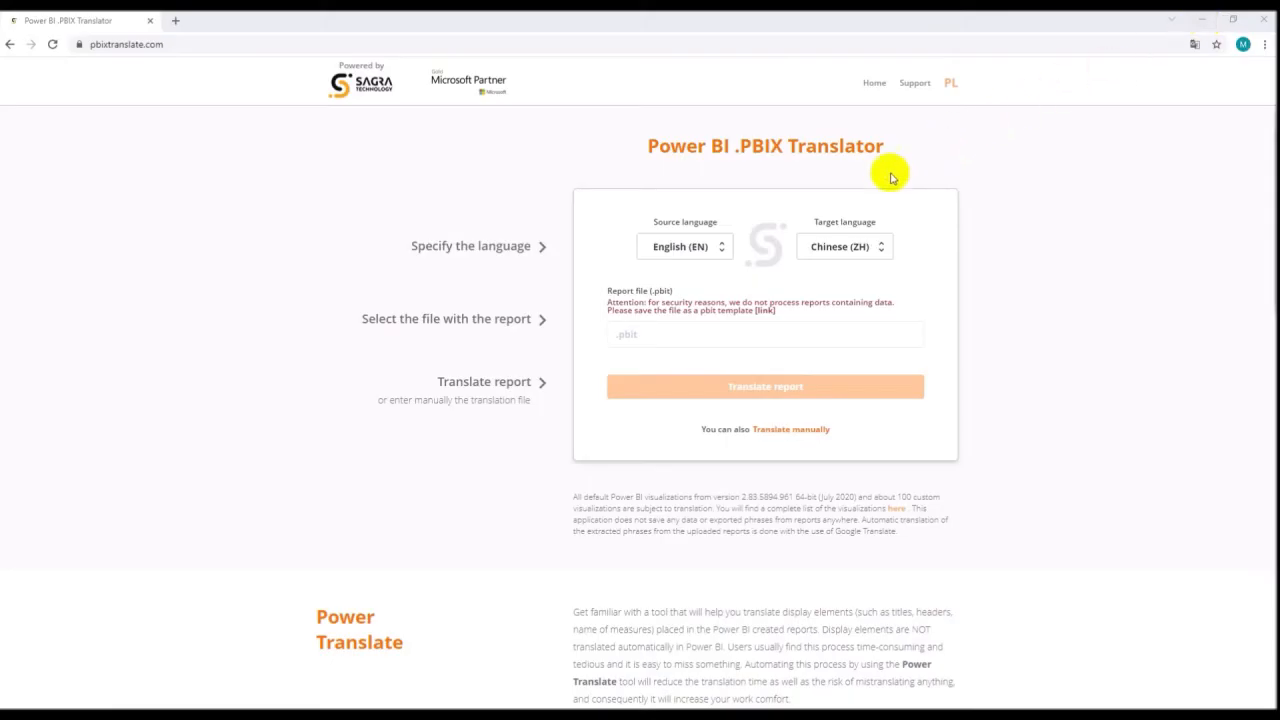
pyautogui.moveTo(642, 364)
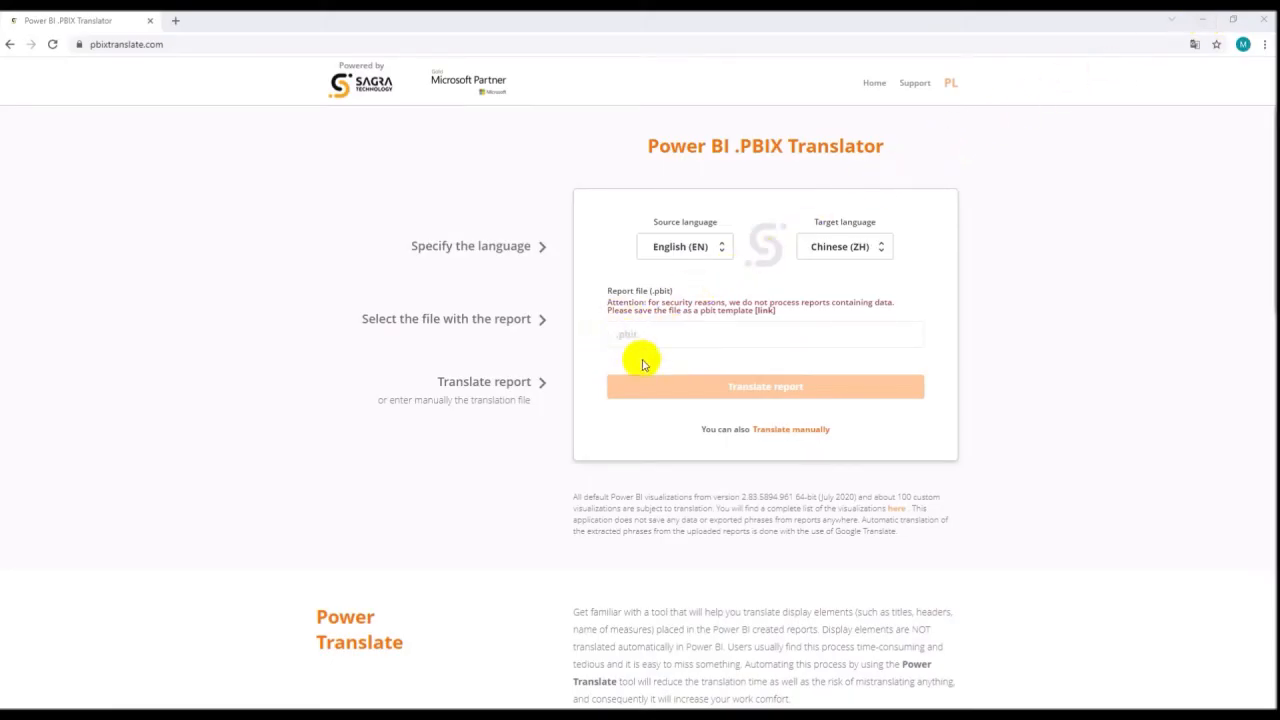
# - Load 'Sample report for translation.pbit', run the automatic translation, then choose manual translation
pyautogui.click(764, 334)
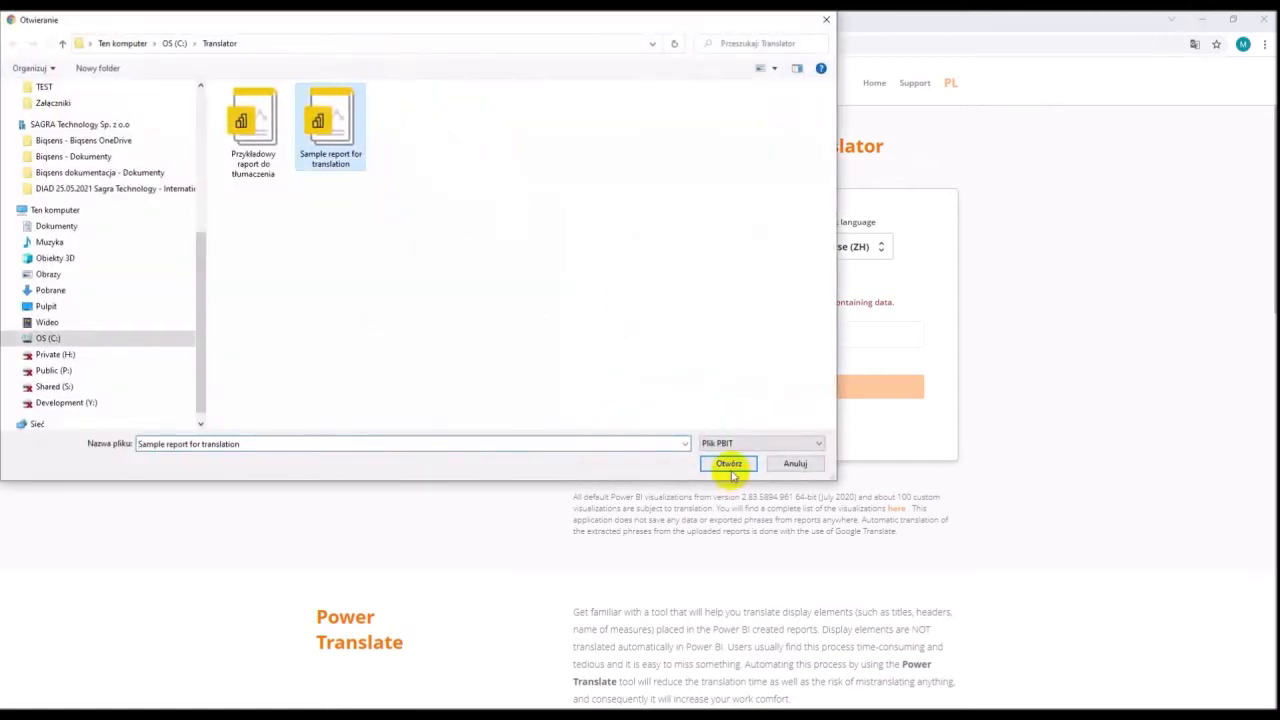
pyautogui.click(728, 464)
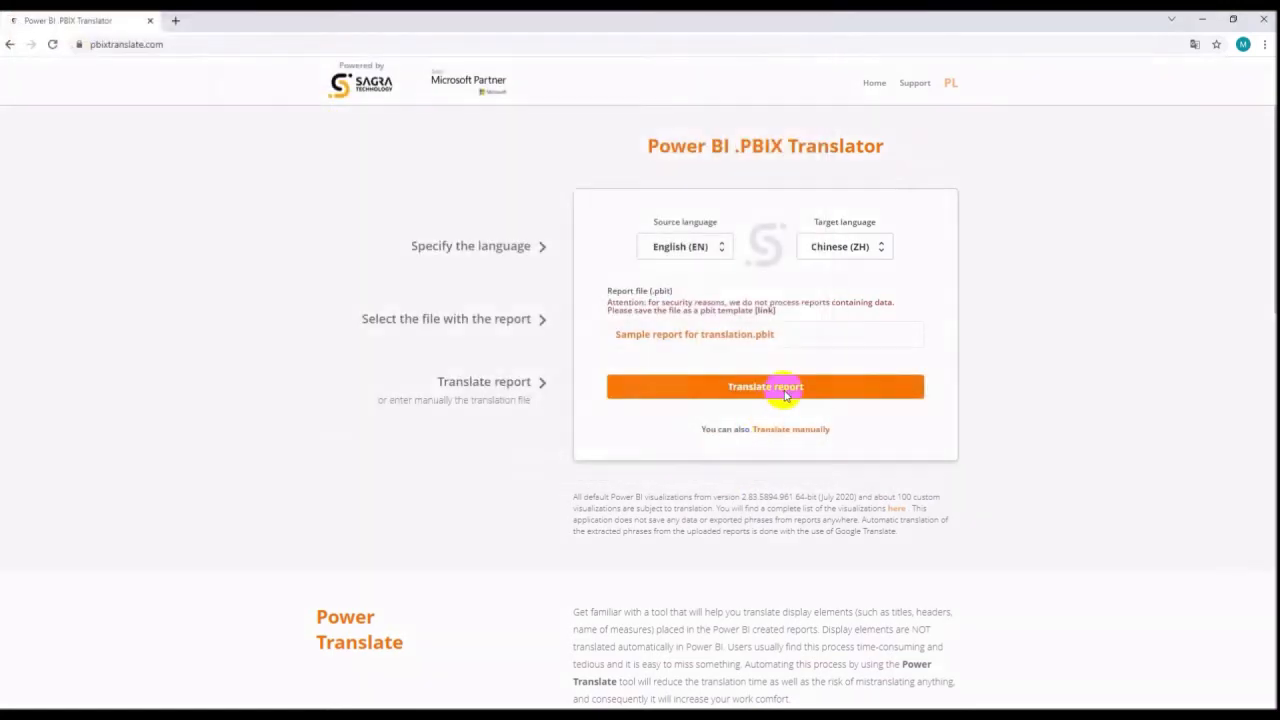
pyautogui.click(764, 388)
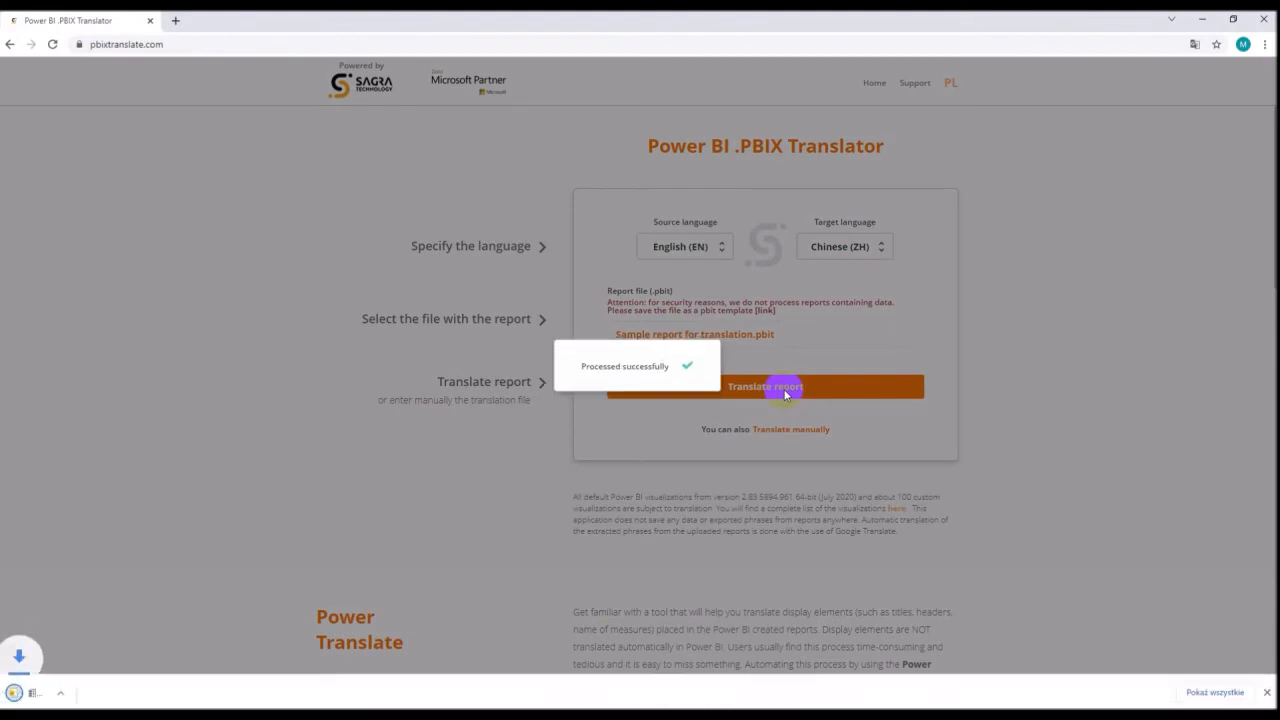
pyautogui.click(792, 428)
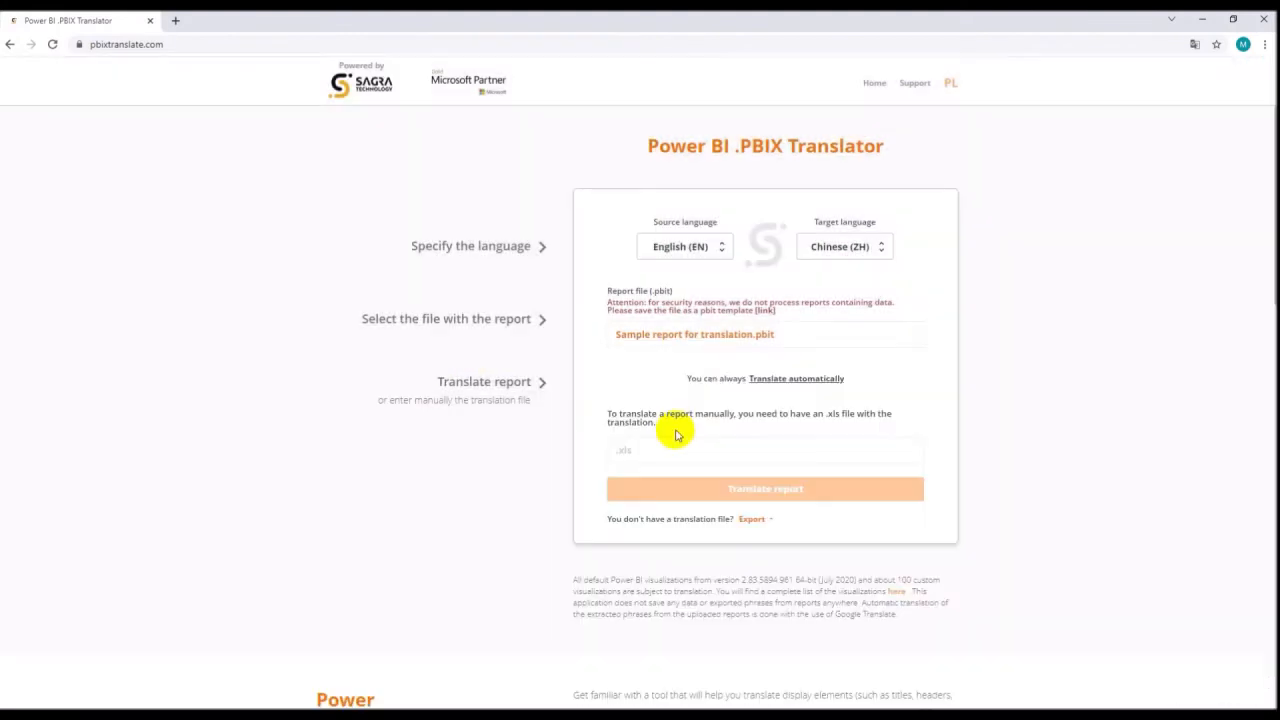
# - Export the phrases with automatic Chinese translations to an Excel file
pyautogui.click(752, 520)
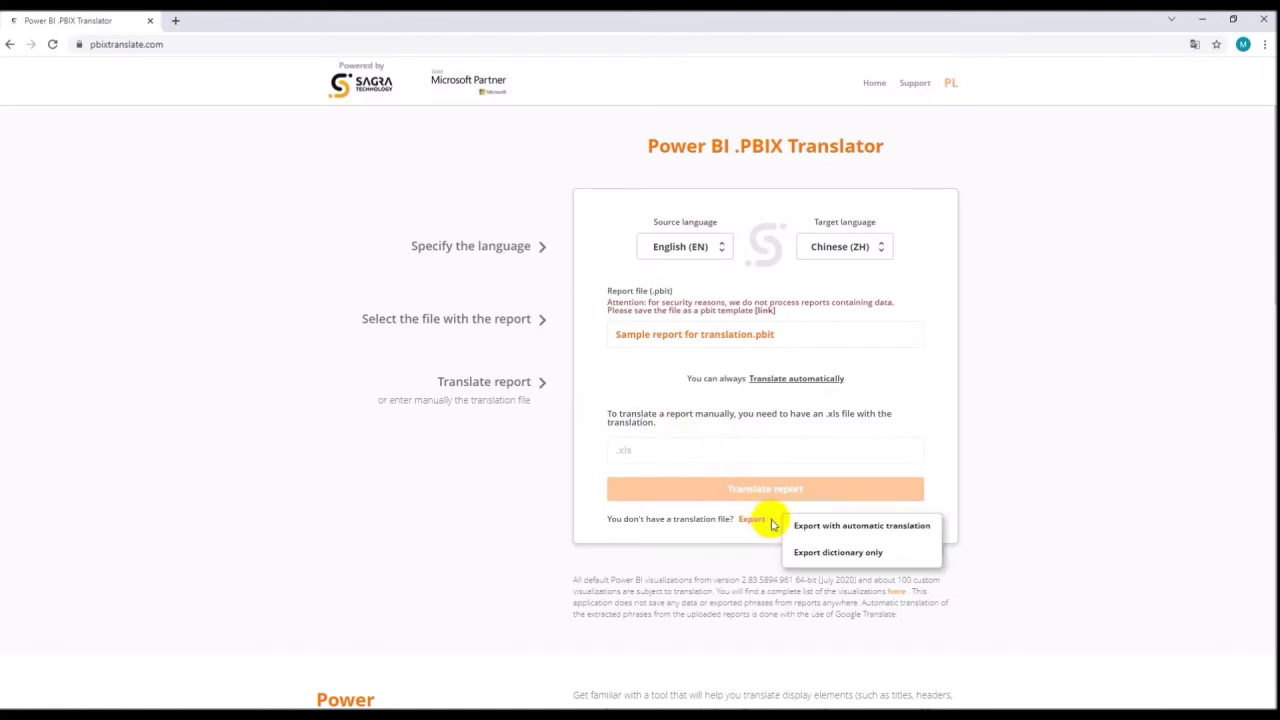
pyautogui.moveTo(860, 526)
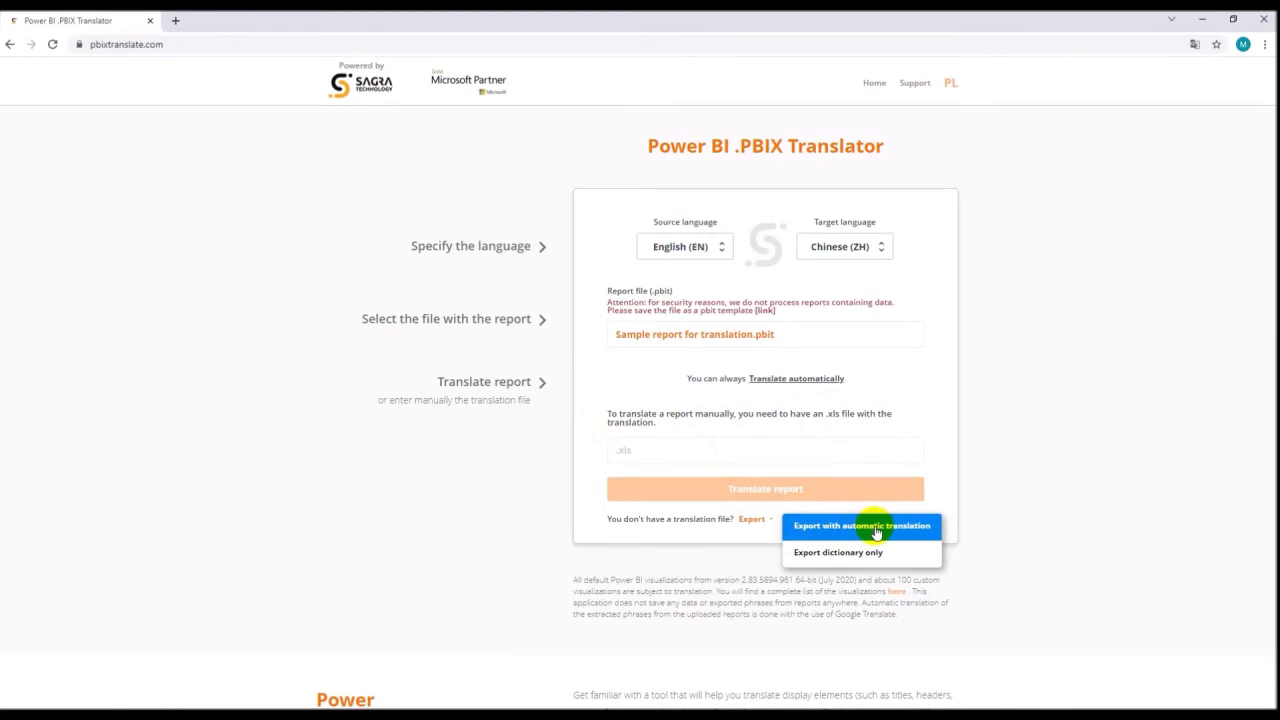
pyautogui.click(860, 524)
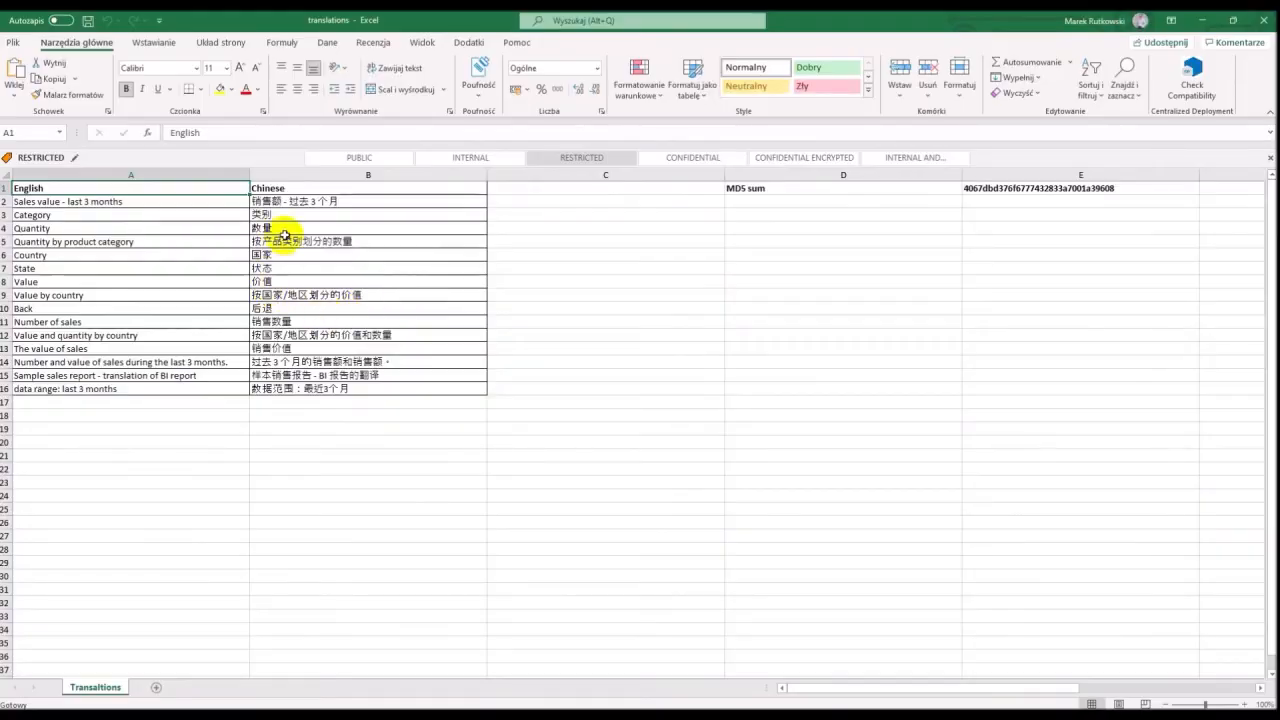
pyautogui.click(350, 214)
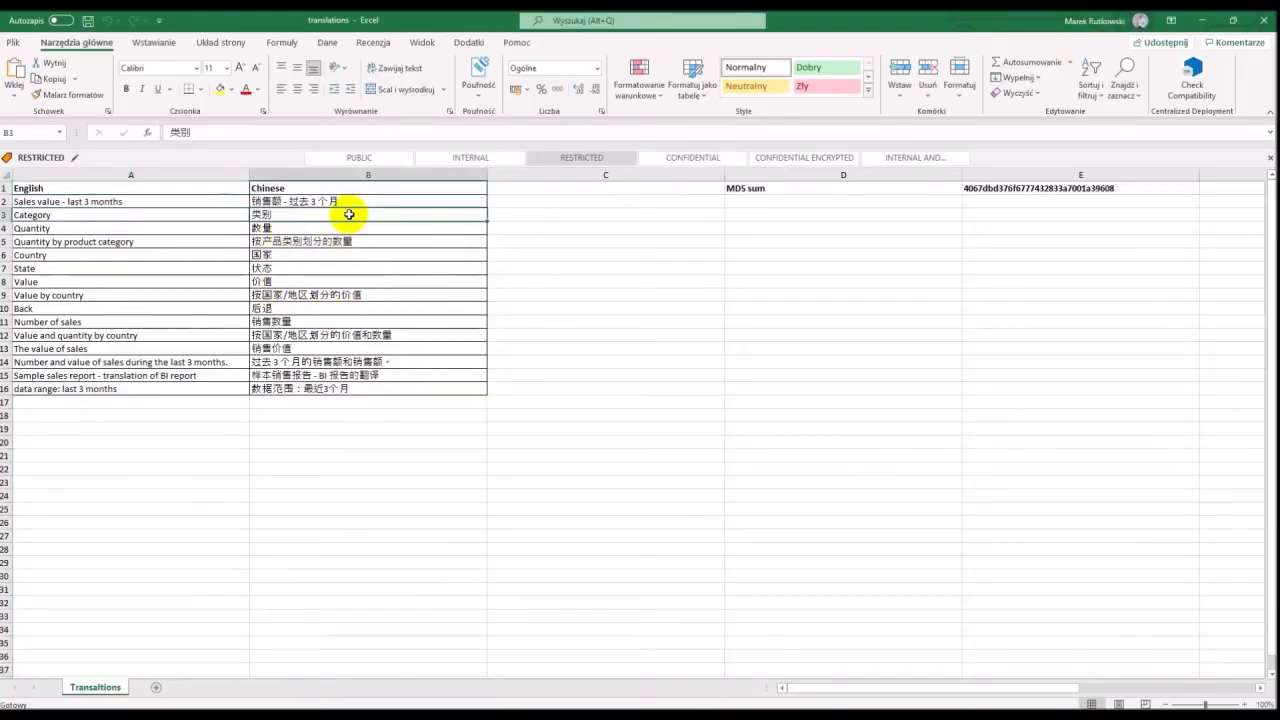